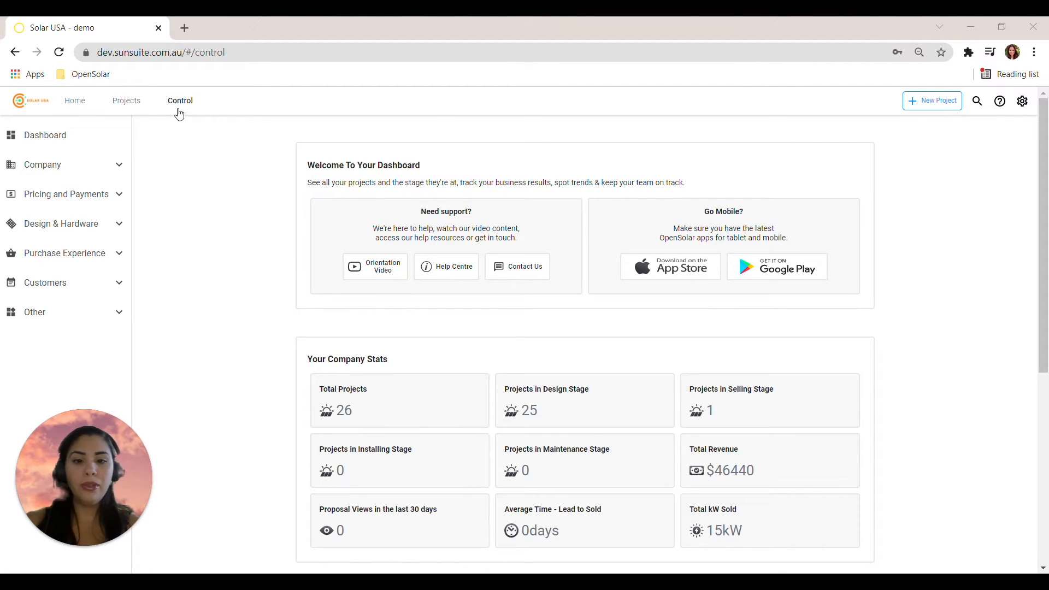
{"action": "mouse_move", "coordinate": [50, 165]}
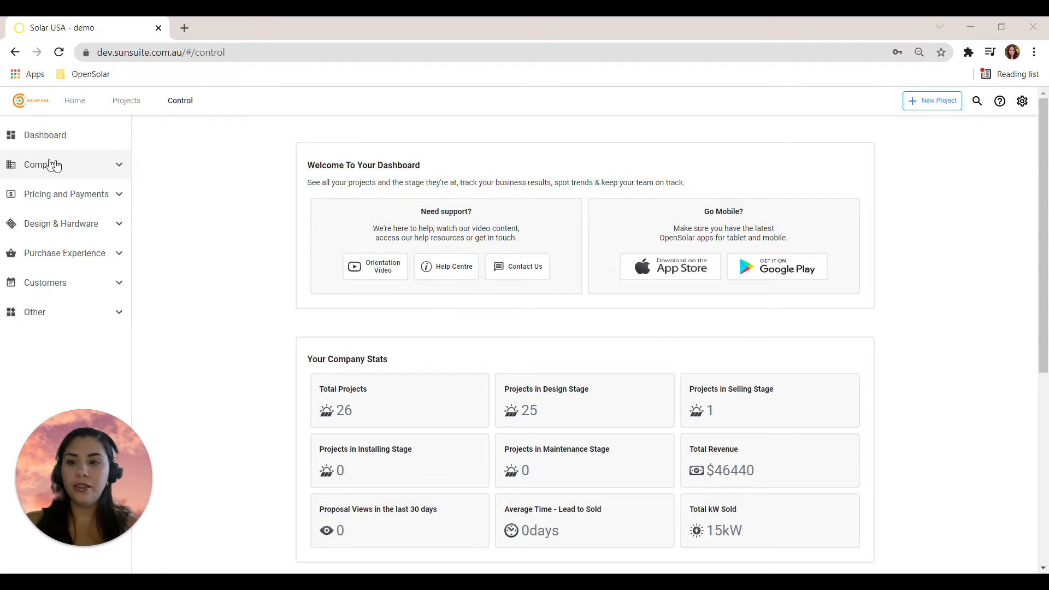
- Expand the Company menu in the sidebar to show Business Info, Team, Business Process and Settings
{"action": "left_click", "coordinate": [42, 164]}
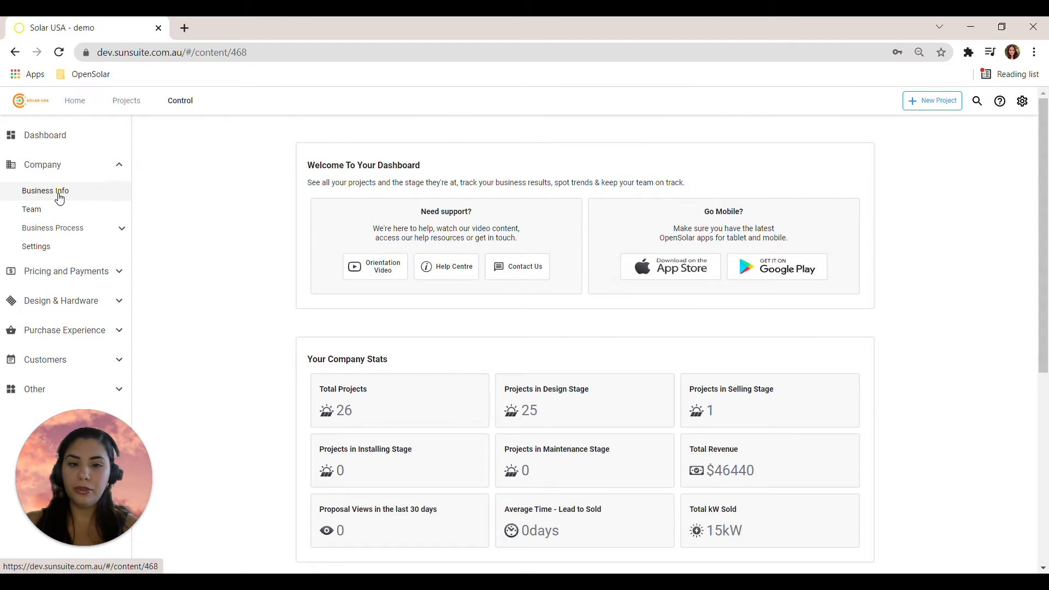
- Open Business Info to view Solar USA's contact details, About Us text and logo
{"action": "left_click", "coordinate": [45, 191]}
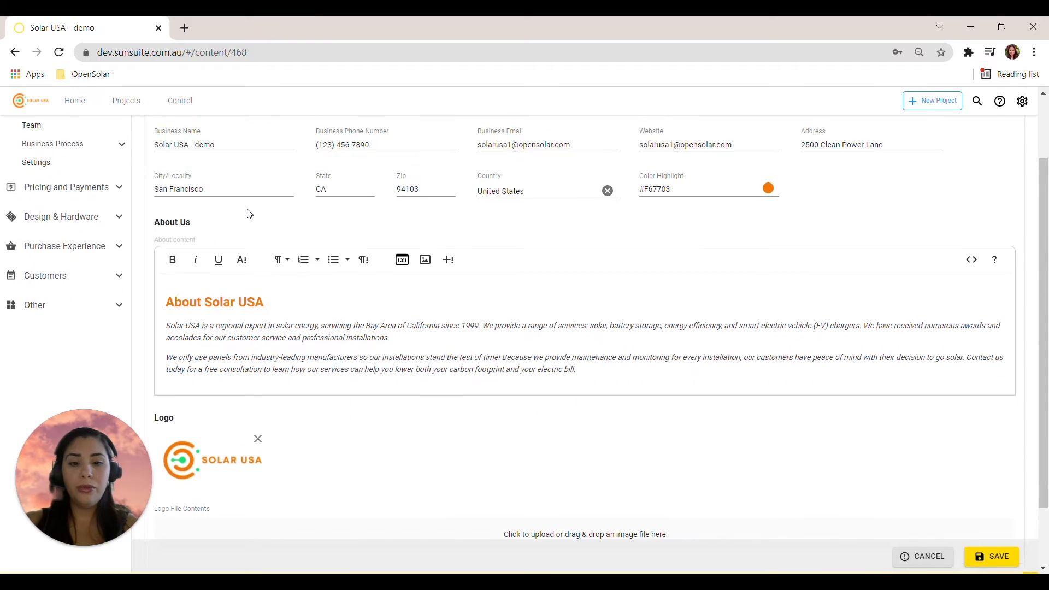
{"action": "scroll", "scroll_direction": "up", "scroll_amount": 3}
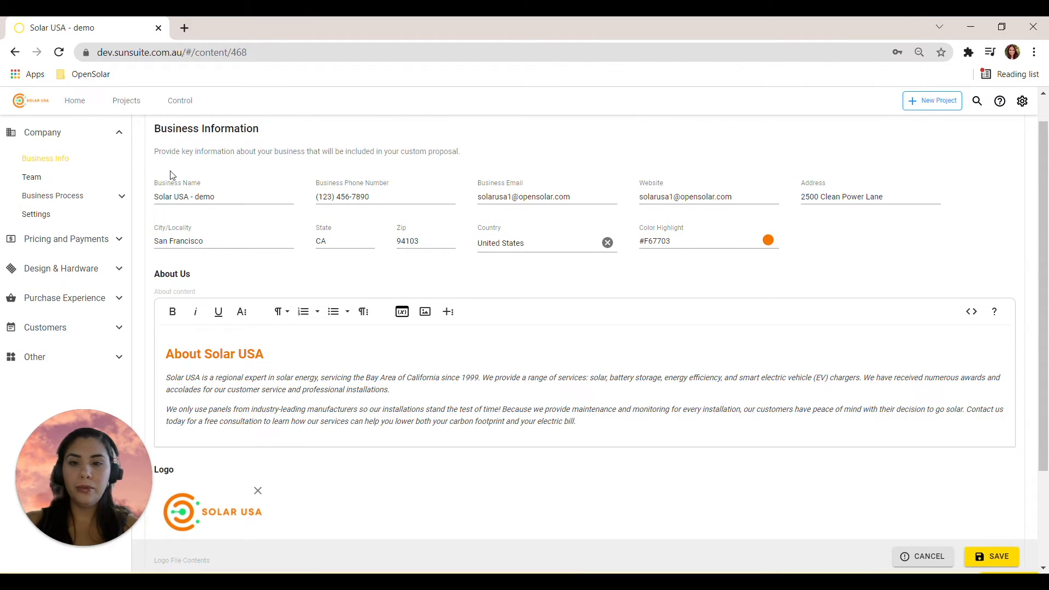
{"action": "mouse_move", "coordinate": [677, 220]}
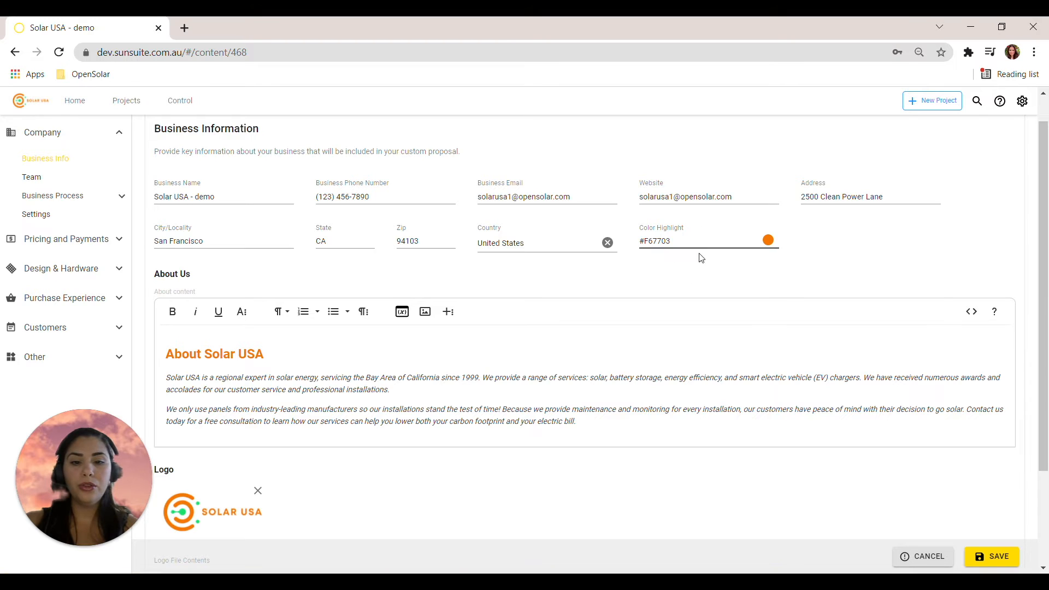
{"action": "mouse_move", "coordinate": [694, 260]}
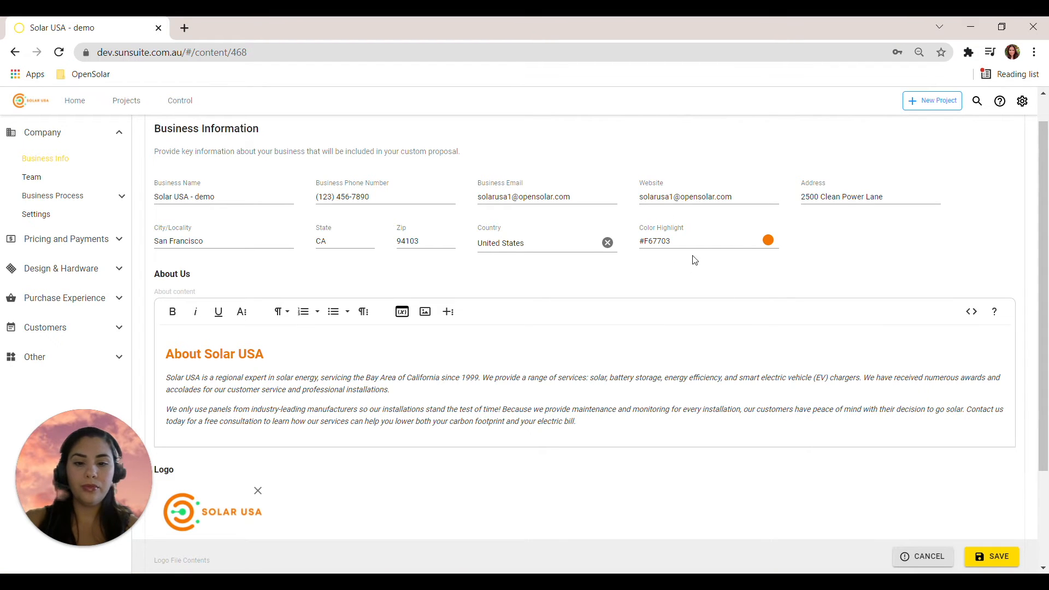
{"action": "scroll", "scroll_direction": "down", "scroll_amount": 3}
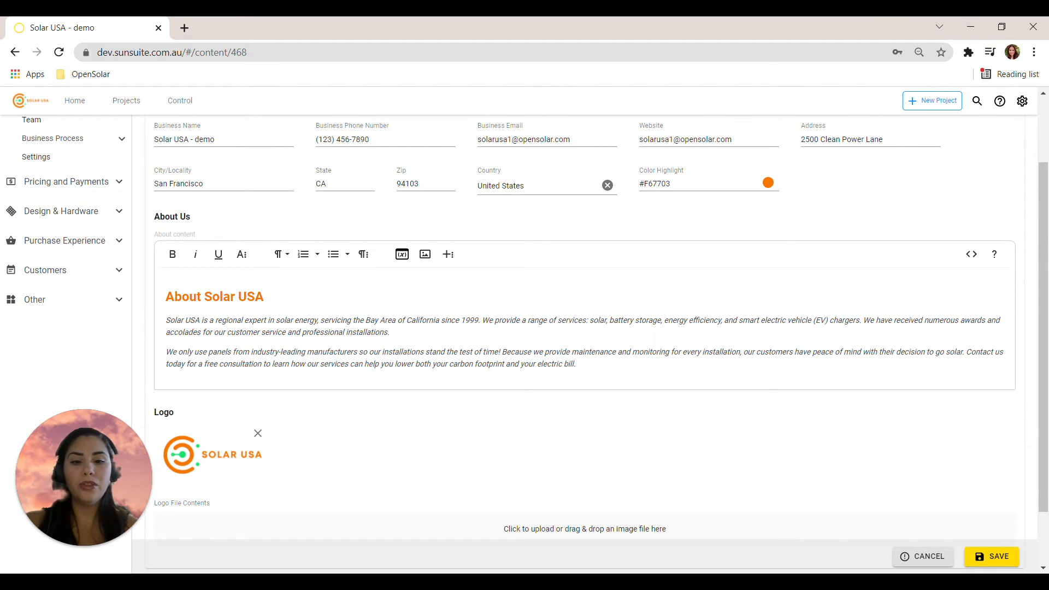
{"action": "mouse_move", "coordinate": [524, 269]}
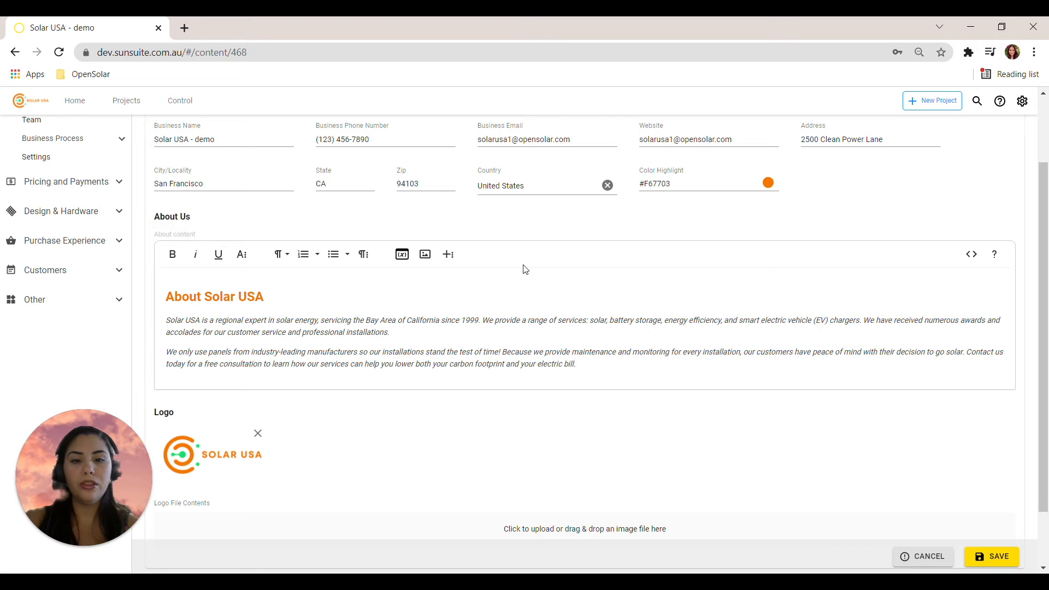
{"action": "mouse_move", "coordinate": [424, 254]}
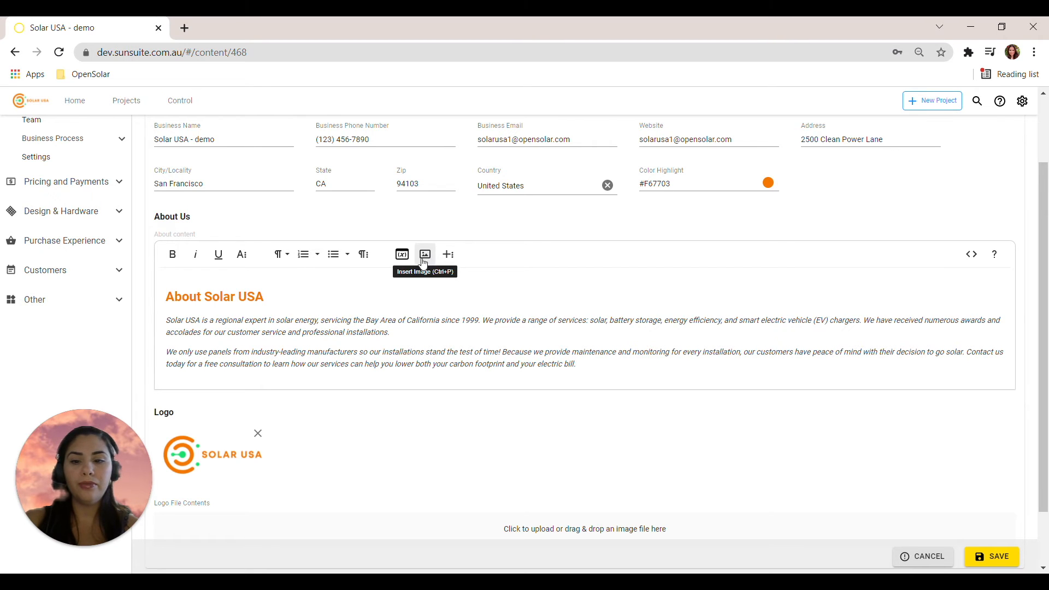
- Save Solar USA's business information from the Logo section, getting the Data updated confirmation
{"action": "scroll", "scroll_direction": "down", "scroll_amount": 3}
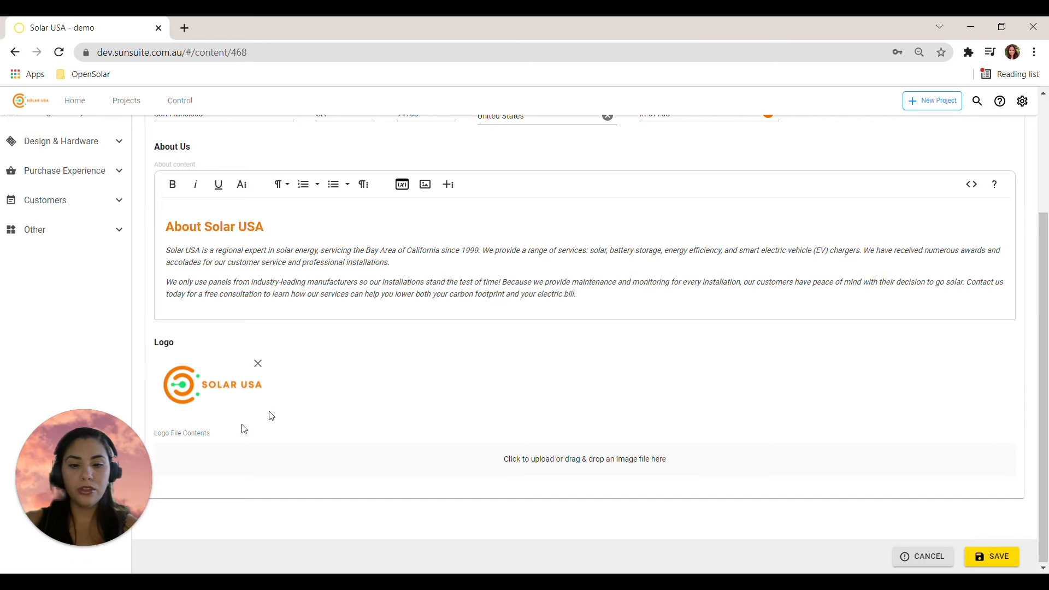
{"action": "mouse_move", "coordinate": [229, 421]}
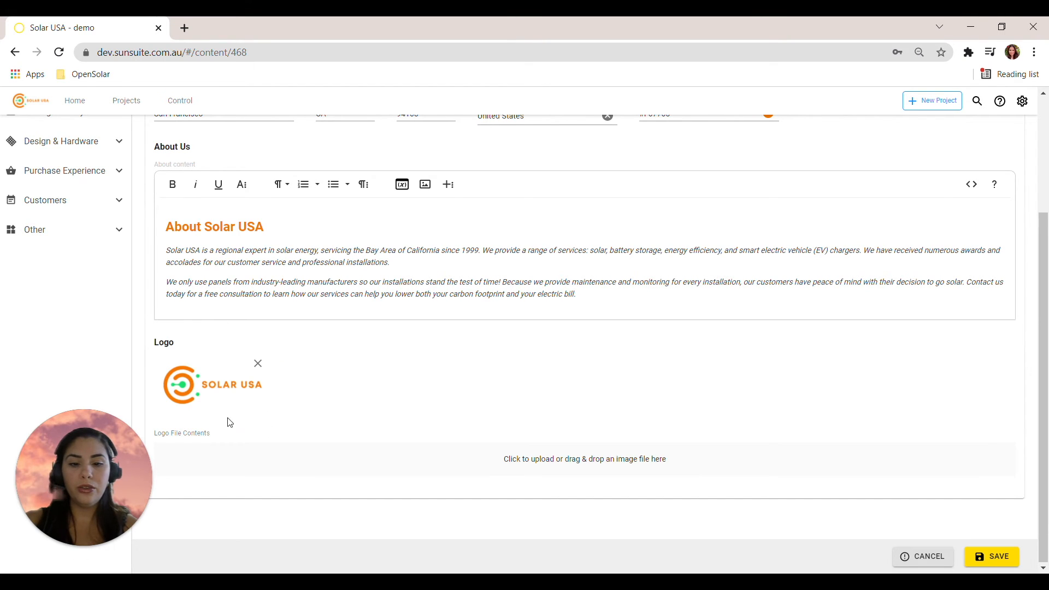
{"action": "mouse_move", "coordinate": [552, 441]}
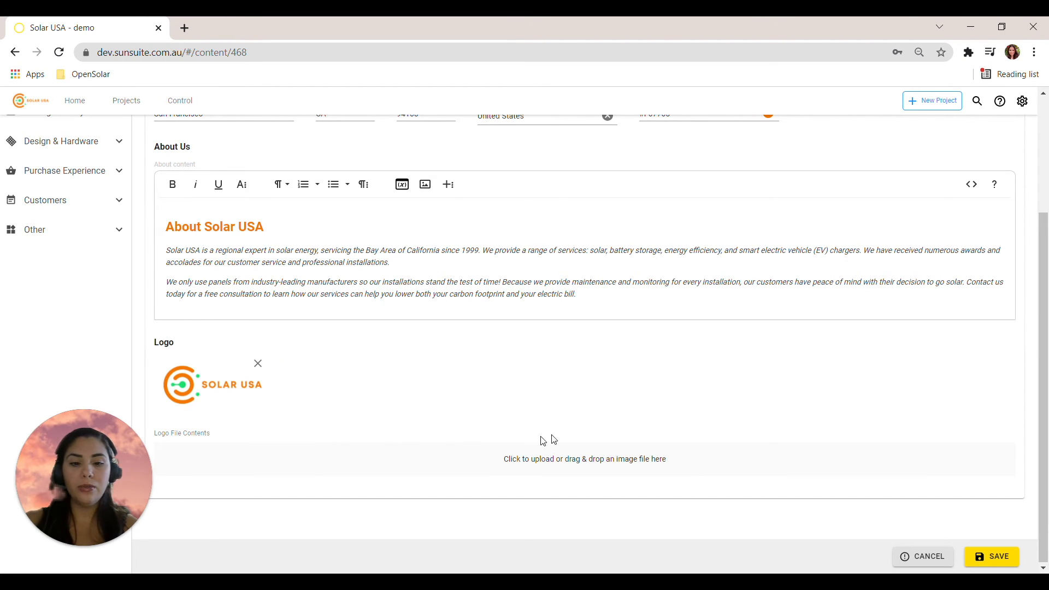
{"action": "mouse_move", "coordinate": [528, 449]}
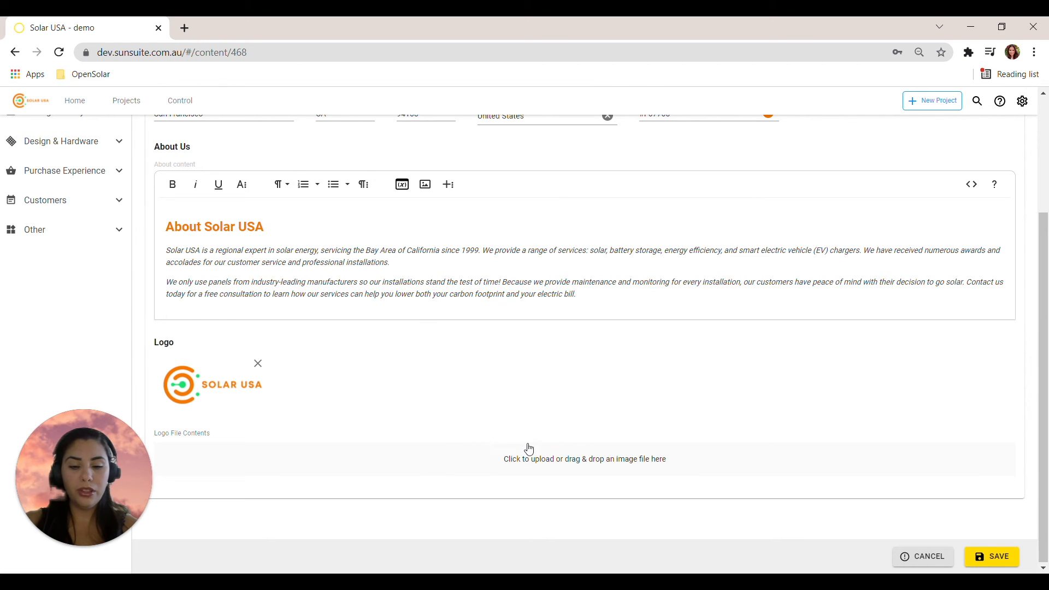
{"action": "mouse_move", "coordinate": [992, 556]}
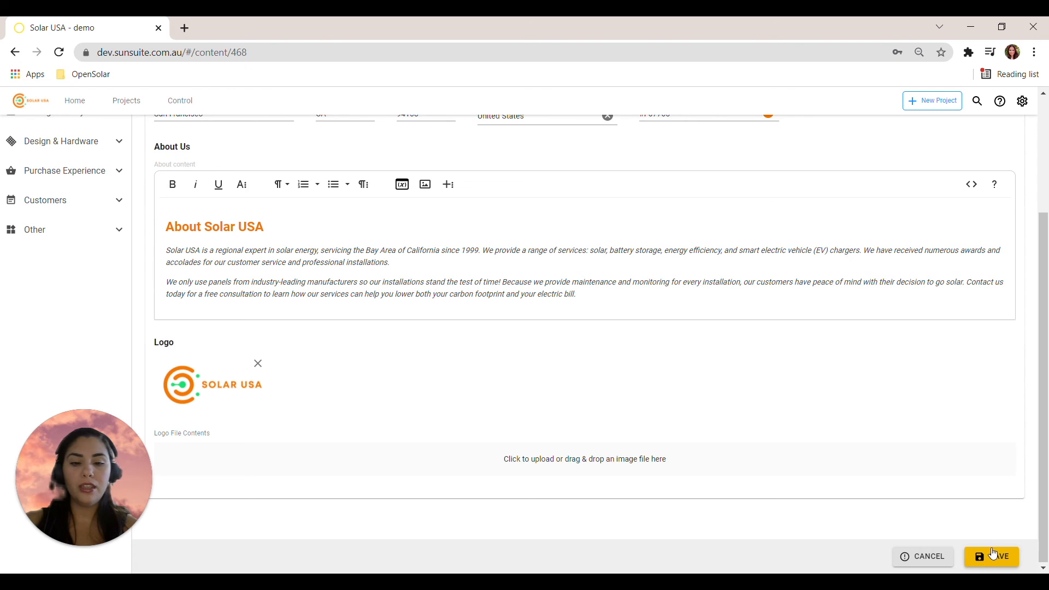
{"action": "left_click", "coordinate": [991, 556]}
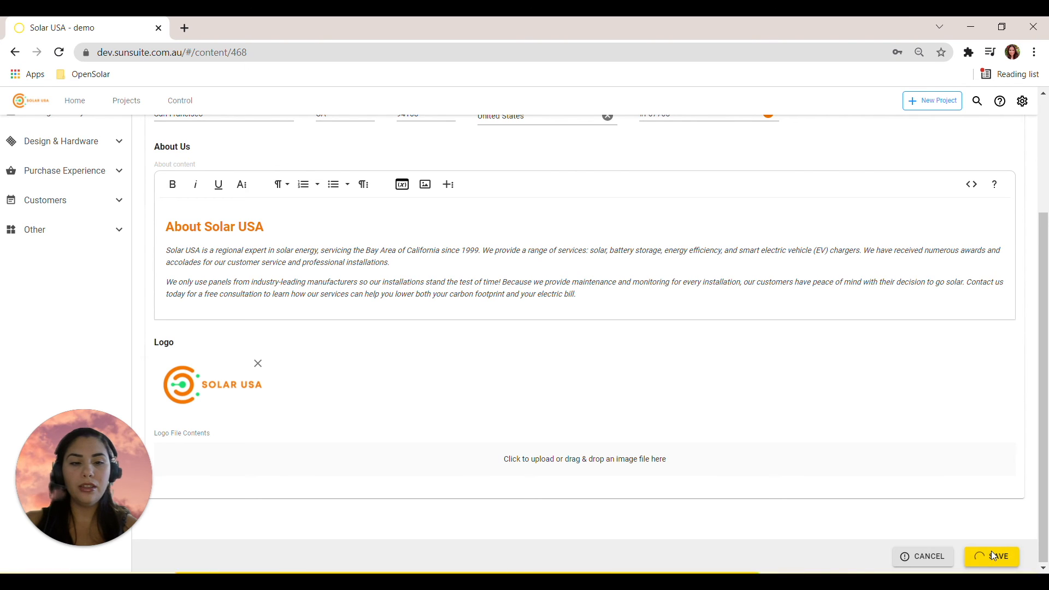
{"action": "left_click", "coordinate": [992, 556]}
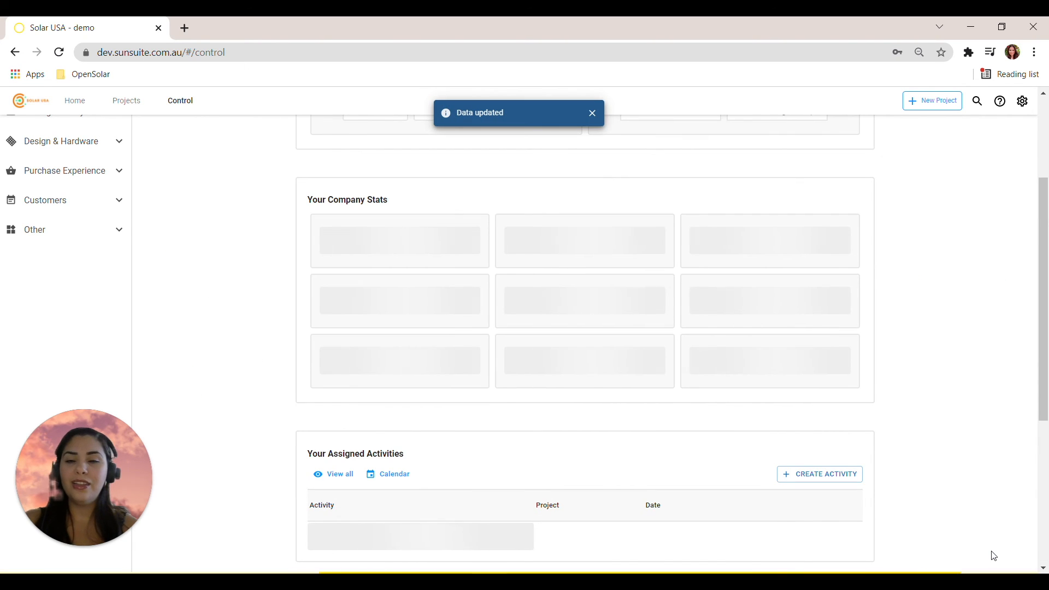